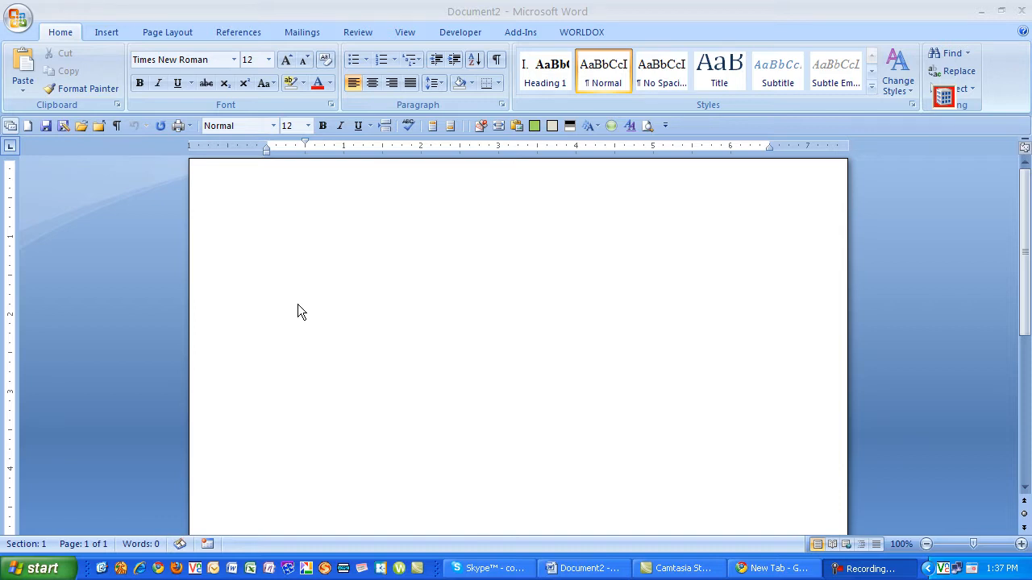
mouse_move(332, 318)
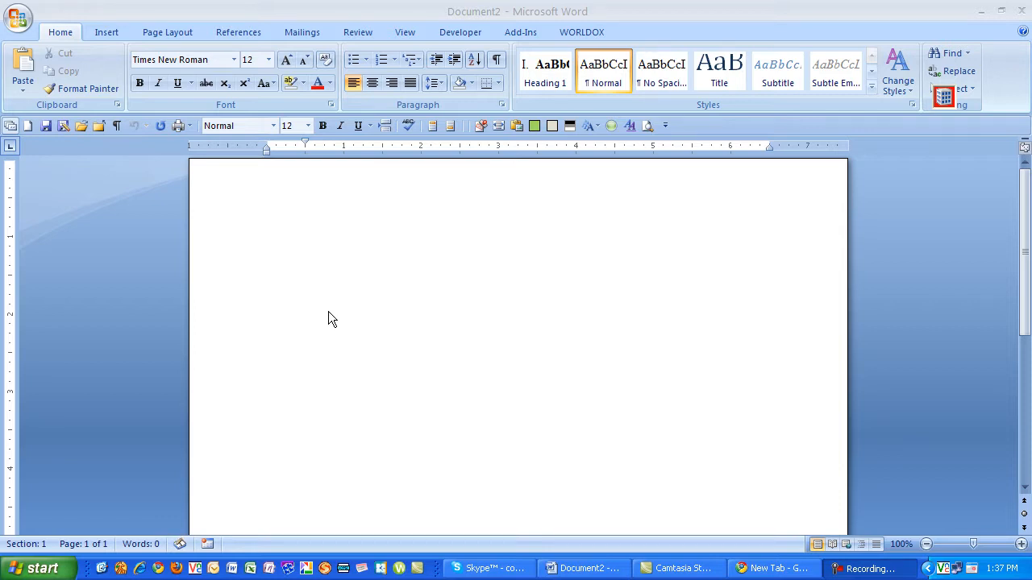
mouse_move(87, 135)
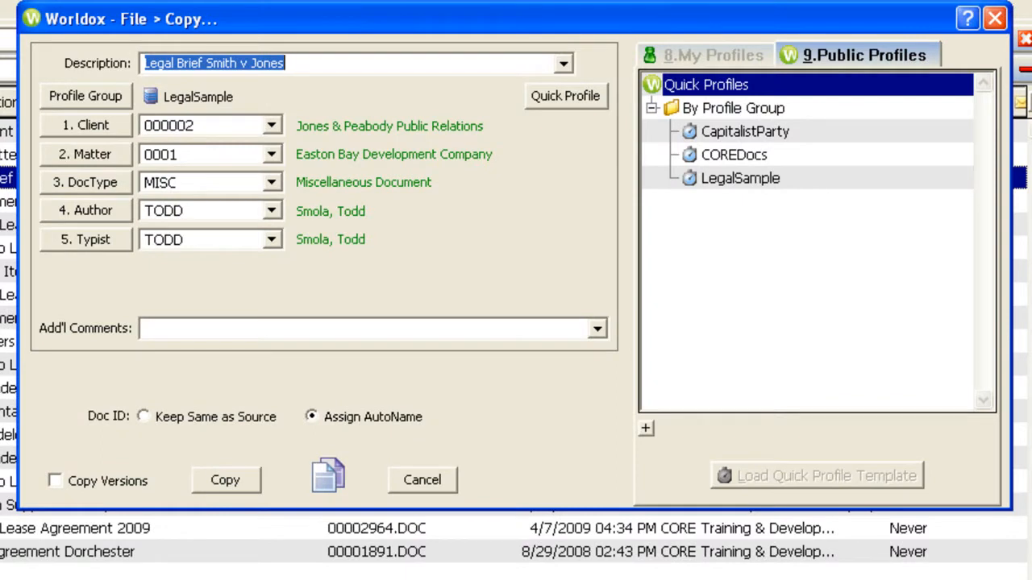
mouse_move(135, 197)
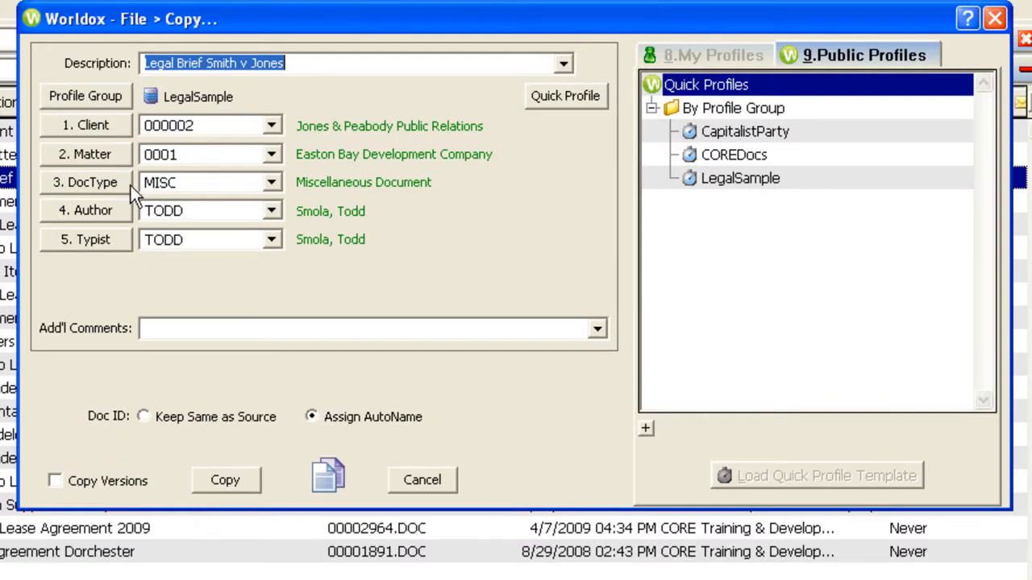
Step: Replace Jones with Westfied in the copy's Description and leave earlier versions out of the copy
double_click(266, 63)
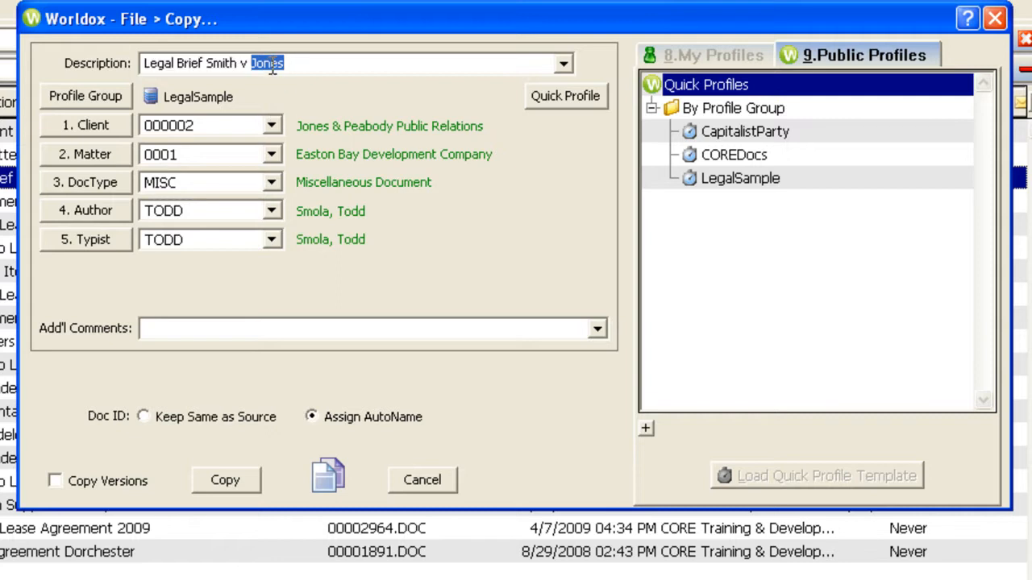
text(W)
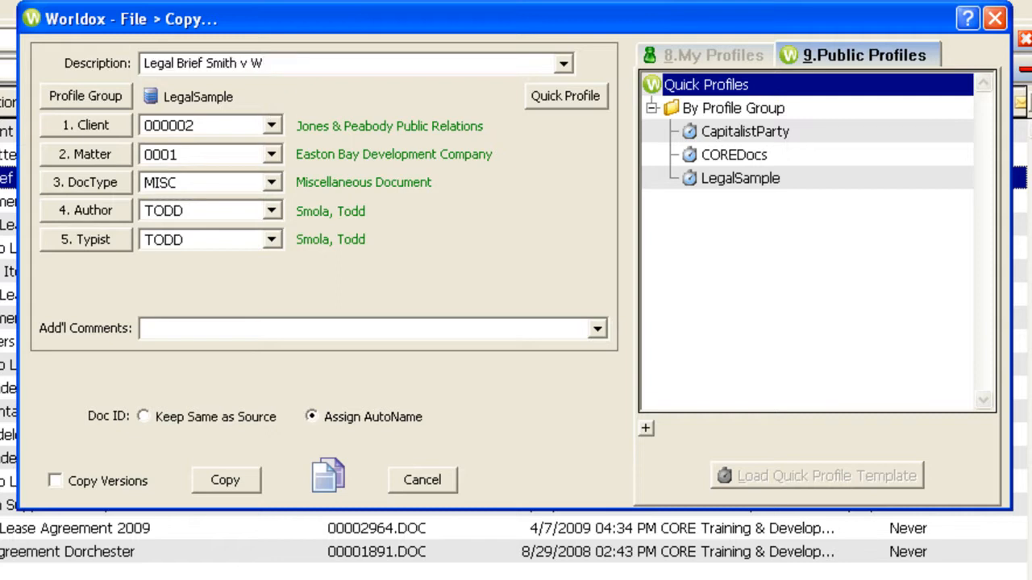
text(estf)
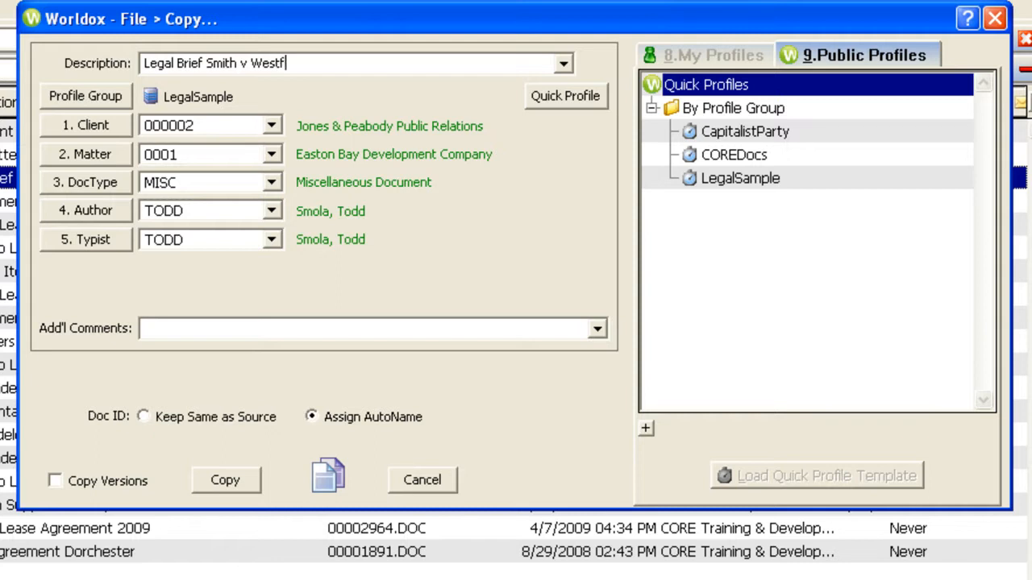
text(ied)
click(209, 155)
text(0002)
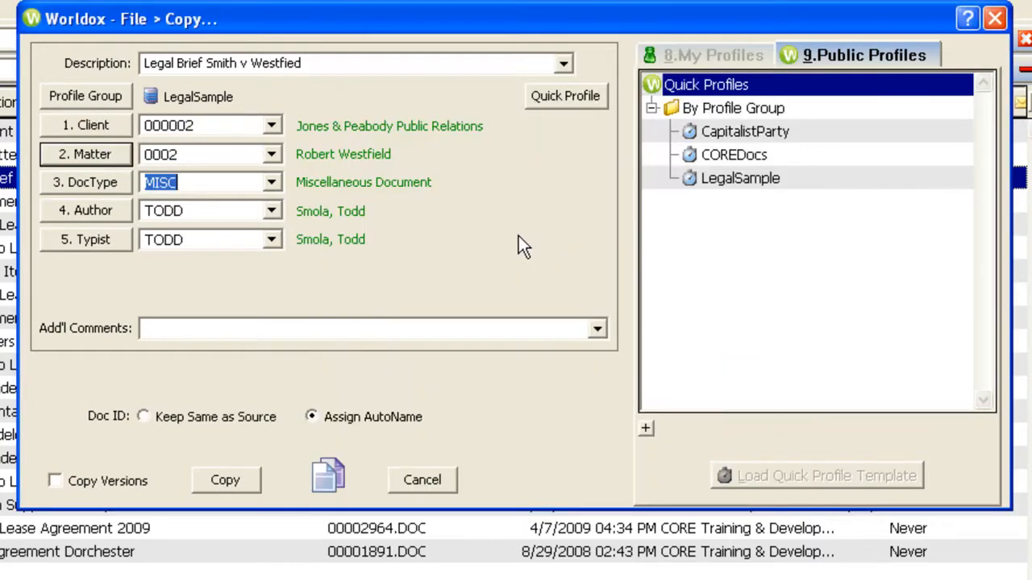
mouse_move(97, 500)
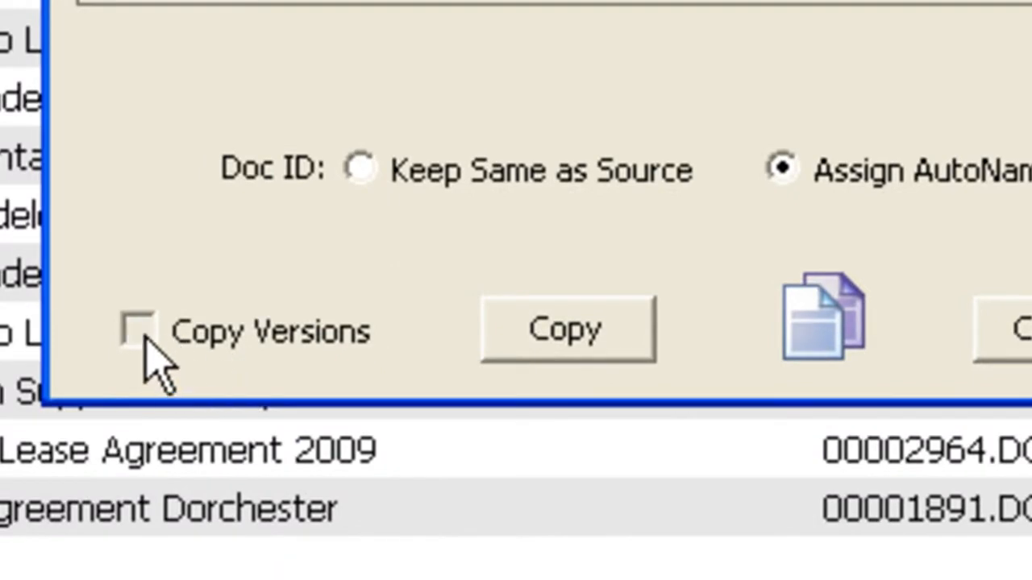
click(137, 328)
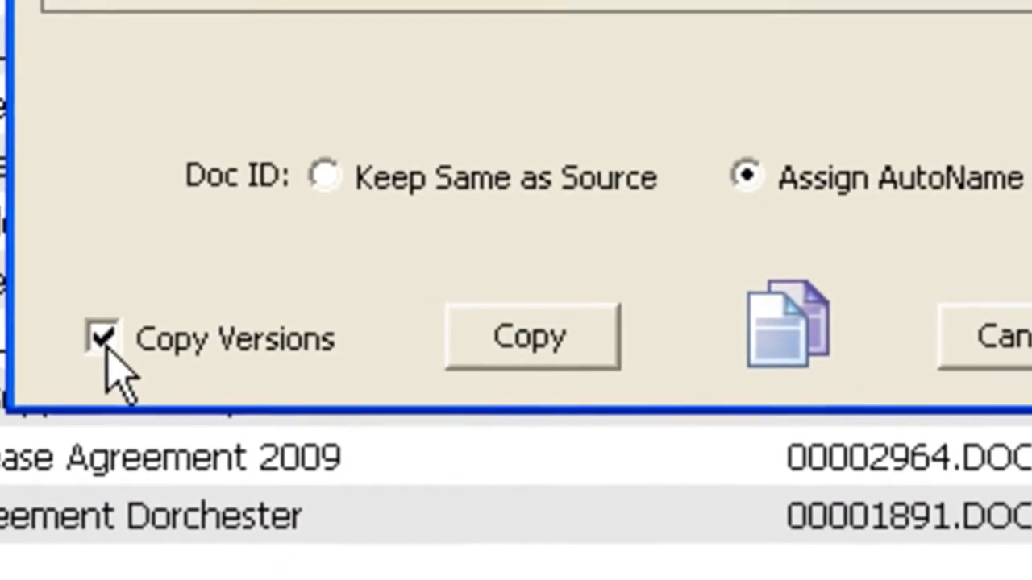
click(104, 338)
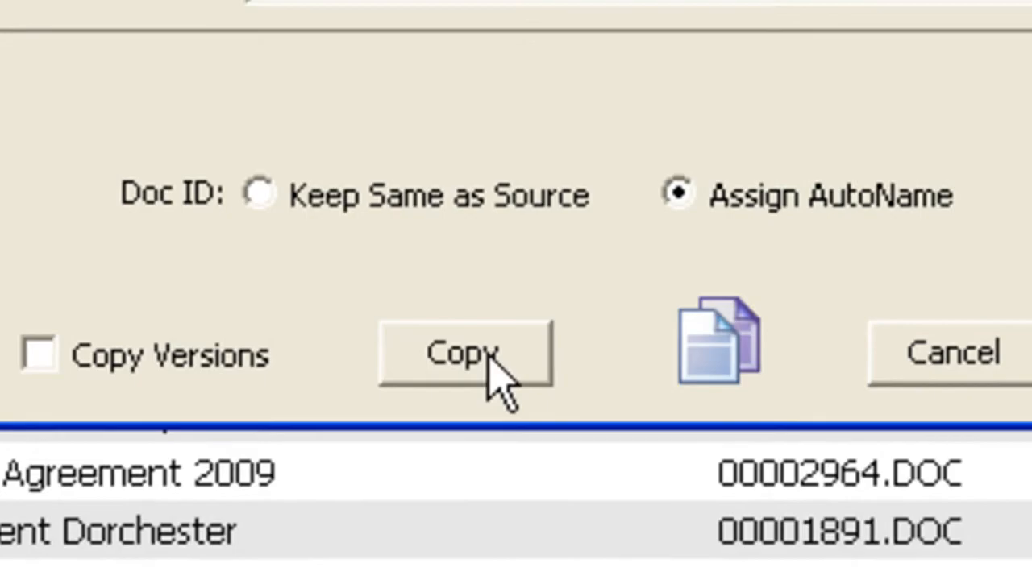
Step: Copy the file to the new matter and answer Yes to open the target file
click(464, 353)
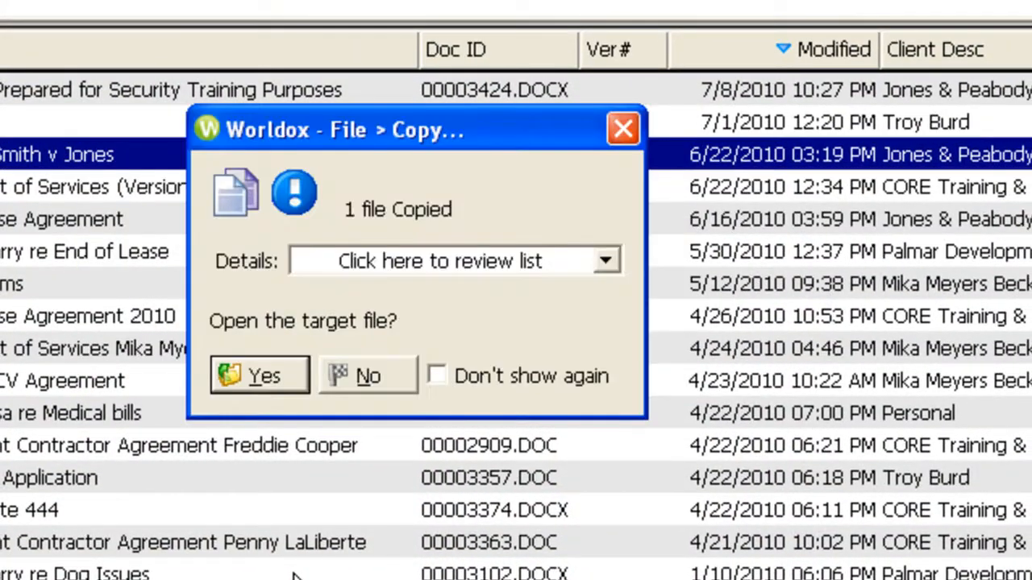
mouse_move(484, 261)
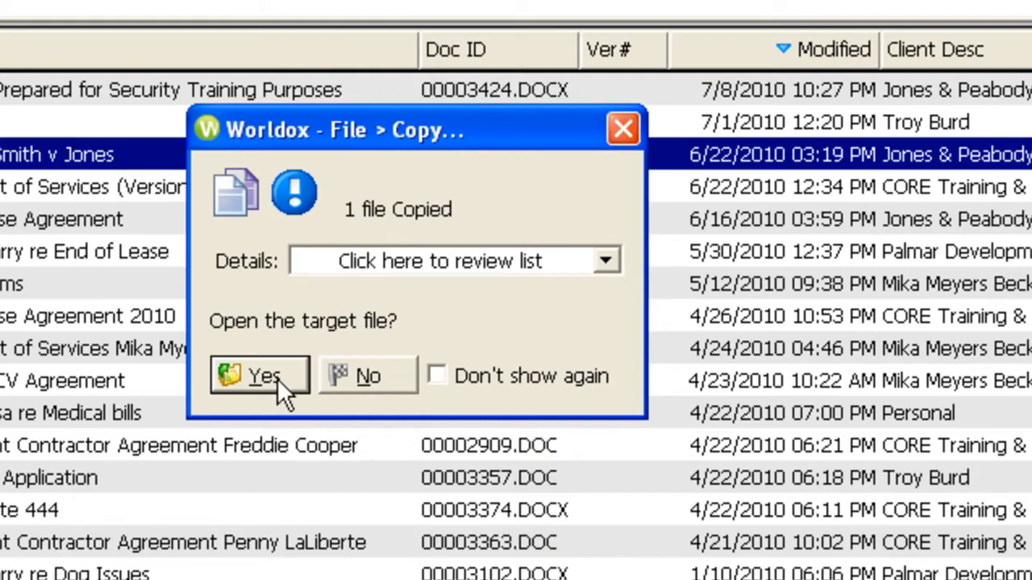
click(260, 376)
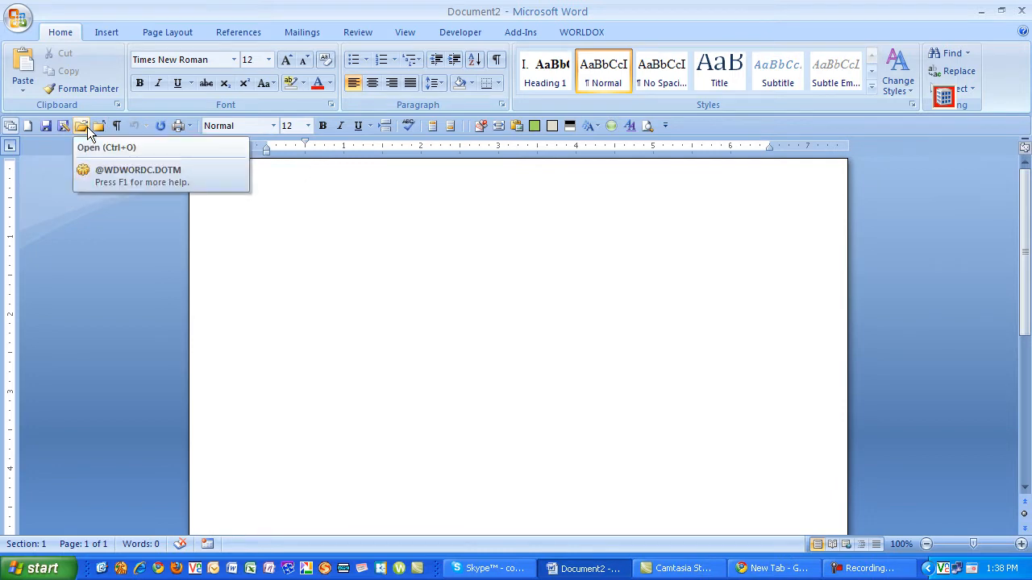
Step: From Word, browse Worldox to OldCOREDocs > Active > My Documents\Marketing and check its seven files
click(84, 126)
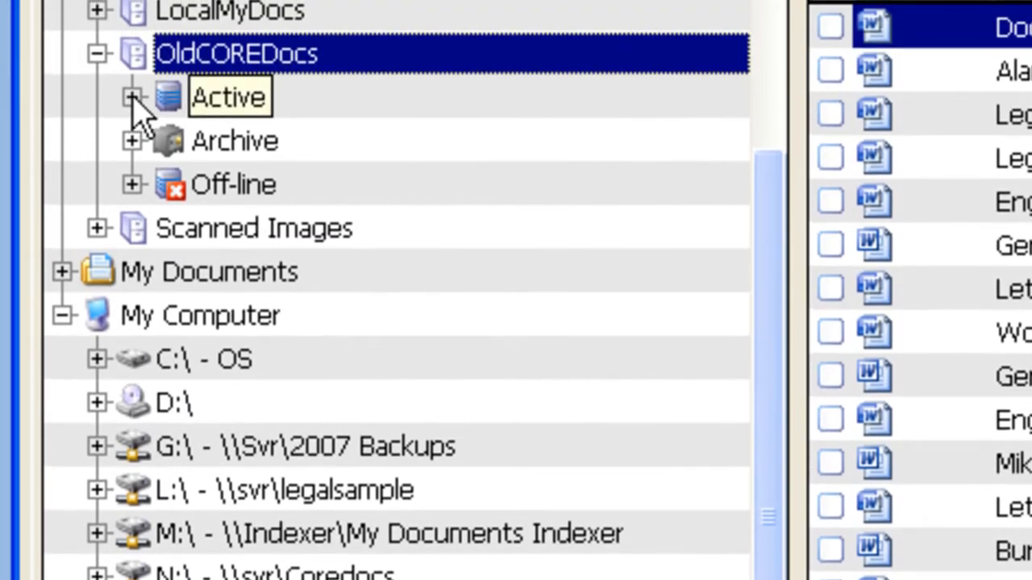
click(132, 97)
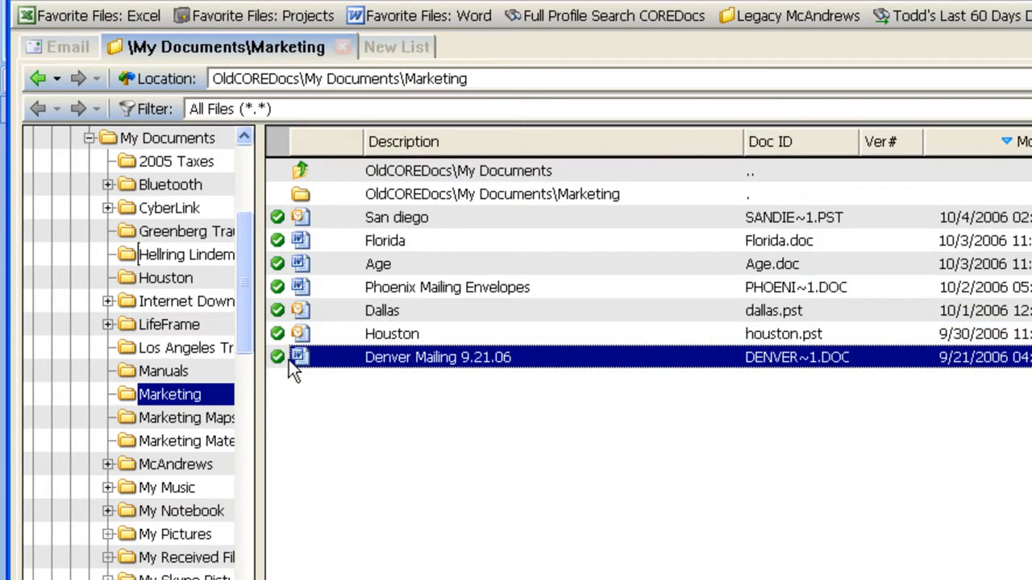
mouse_move(297, 364)
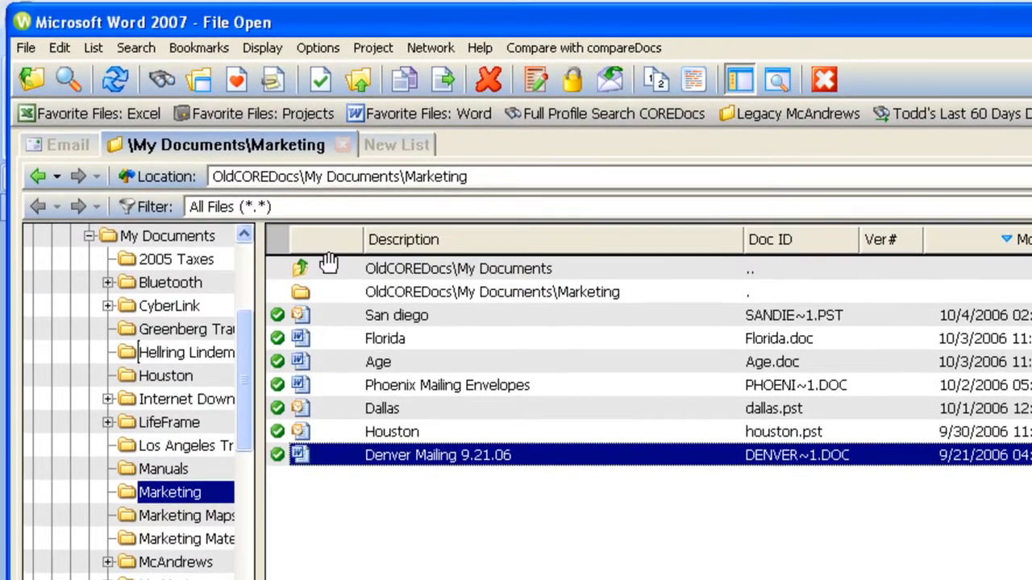
mouse_move(443, 81)
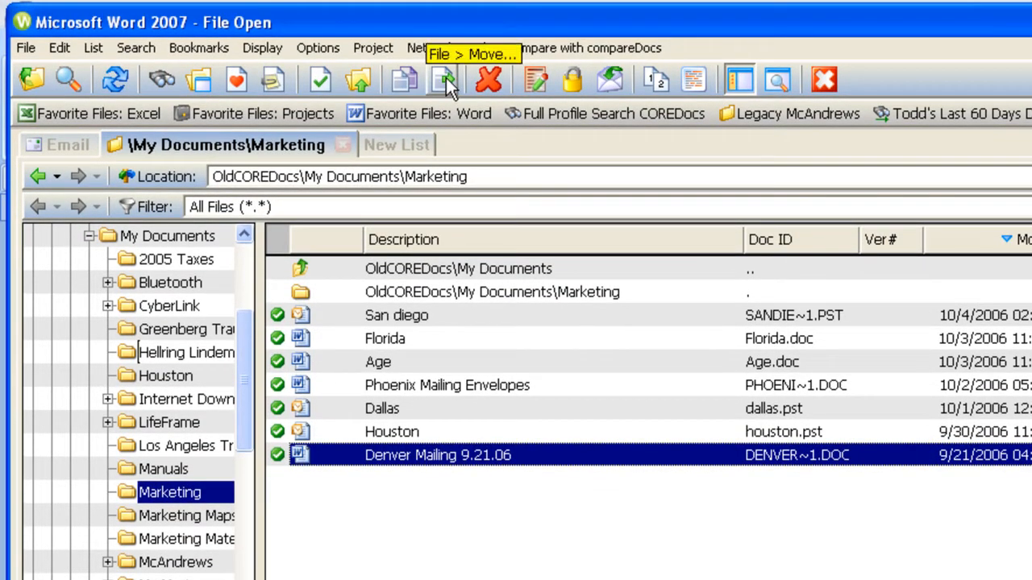
Step: Move the 7 checked files with client CORE Training & Development and Assign AutoName document IDs
click(444, 80)
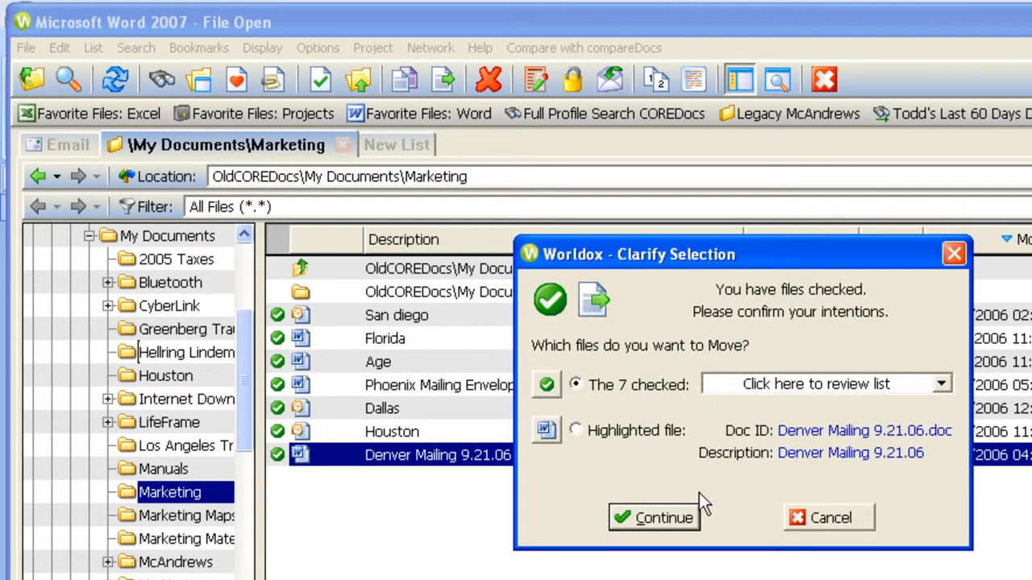
click(651, 517)
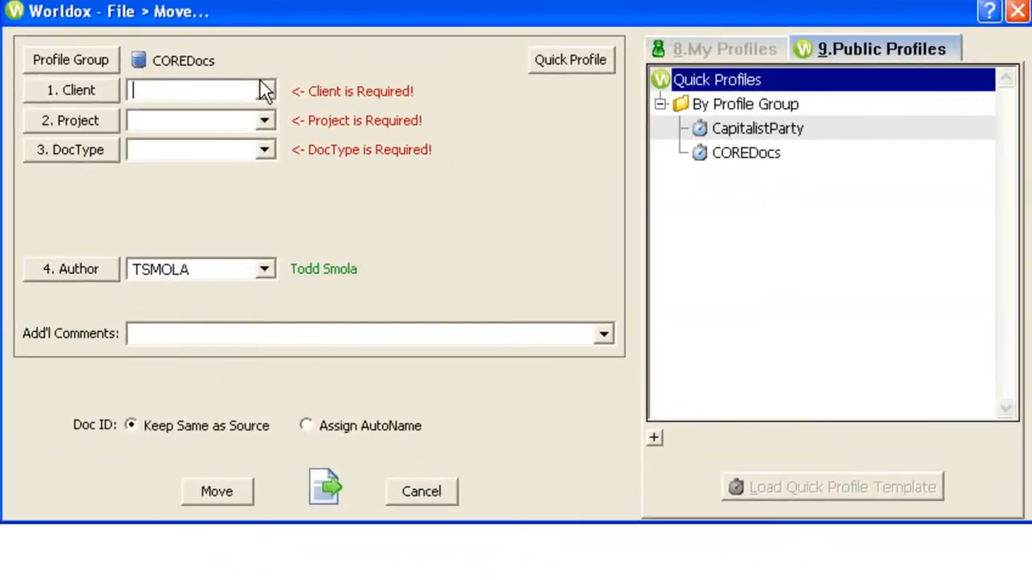
click(264, 90)
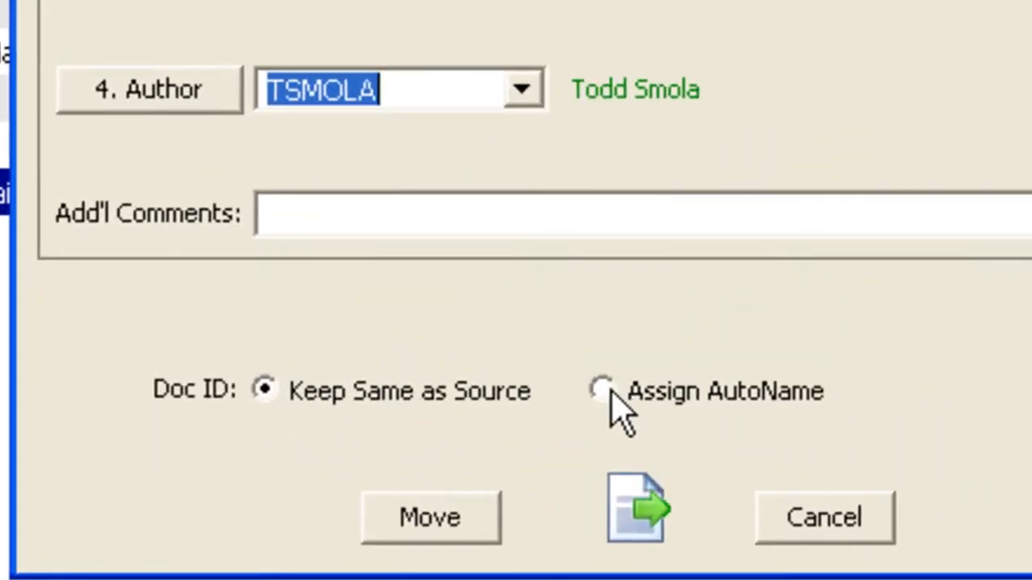
click(599, 390)
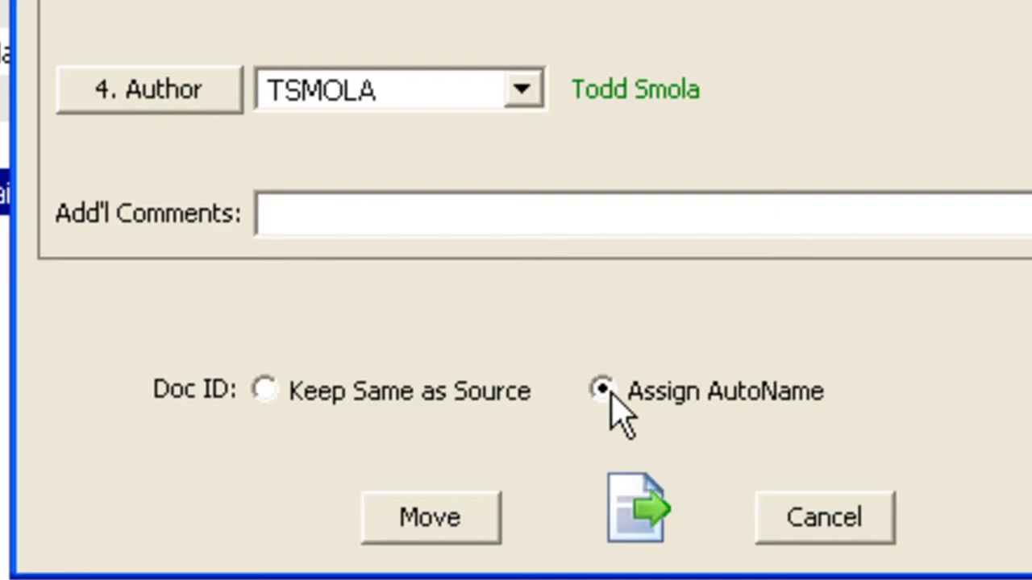
click(429, 516)
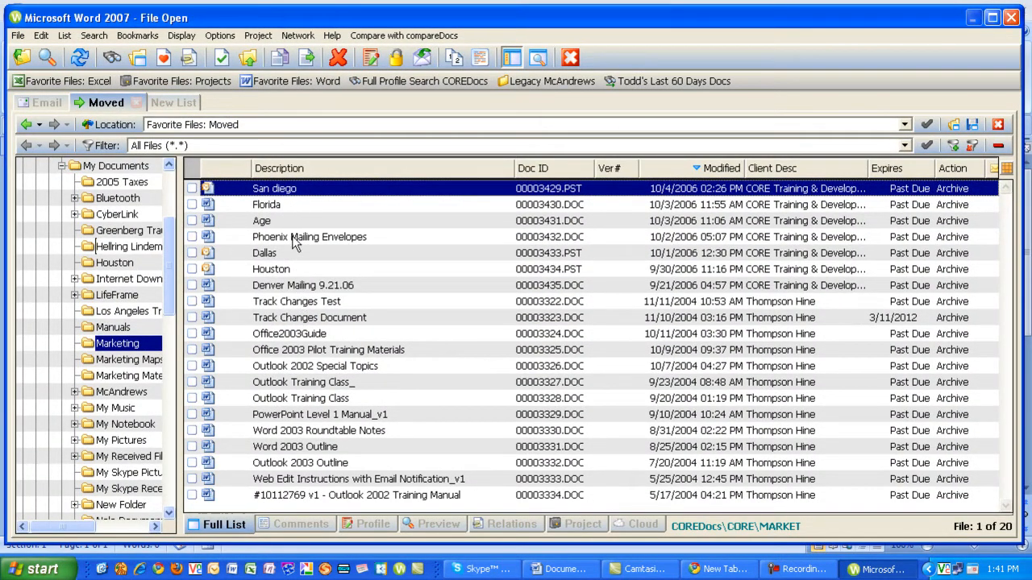
Step: Check the Florida and Age documents in the Moved list
click(266, 203)
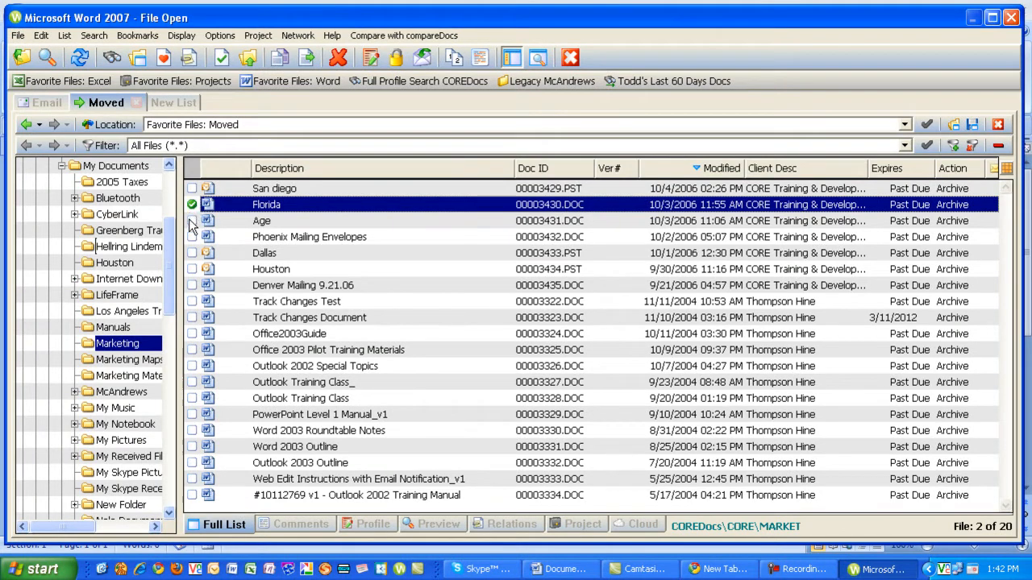
click(261, 219)
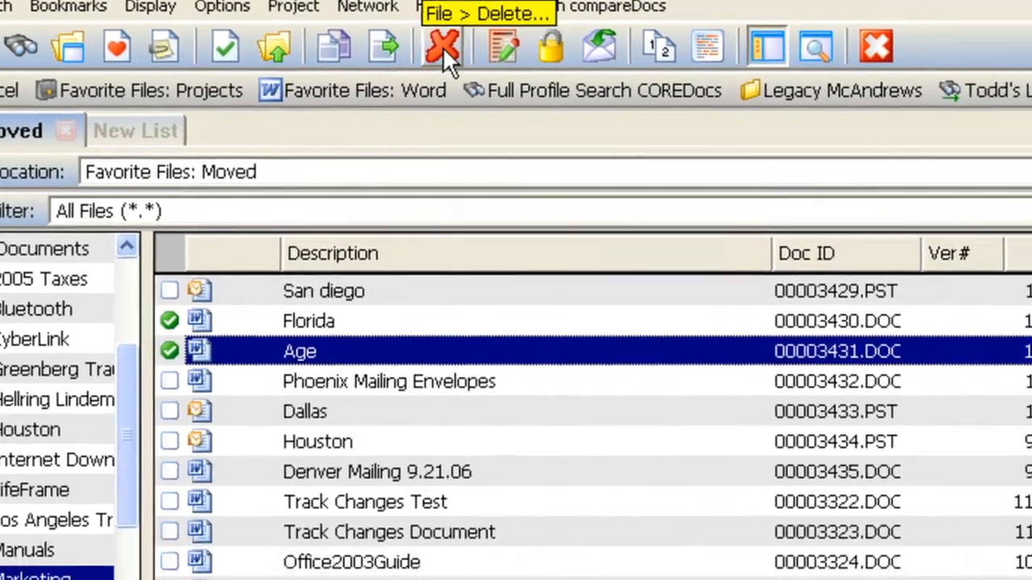
Step: Delete the 2 checked files, Florida and Age, using Move to Salvage Bin rather than permanent deletion
click(441, 45)
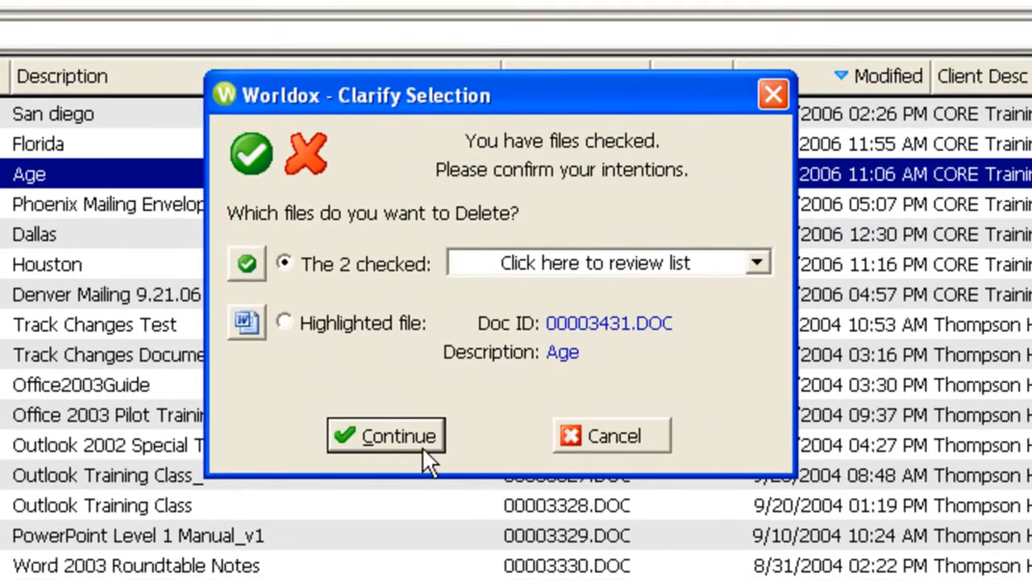
click(385, 435)
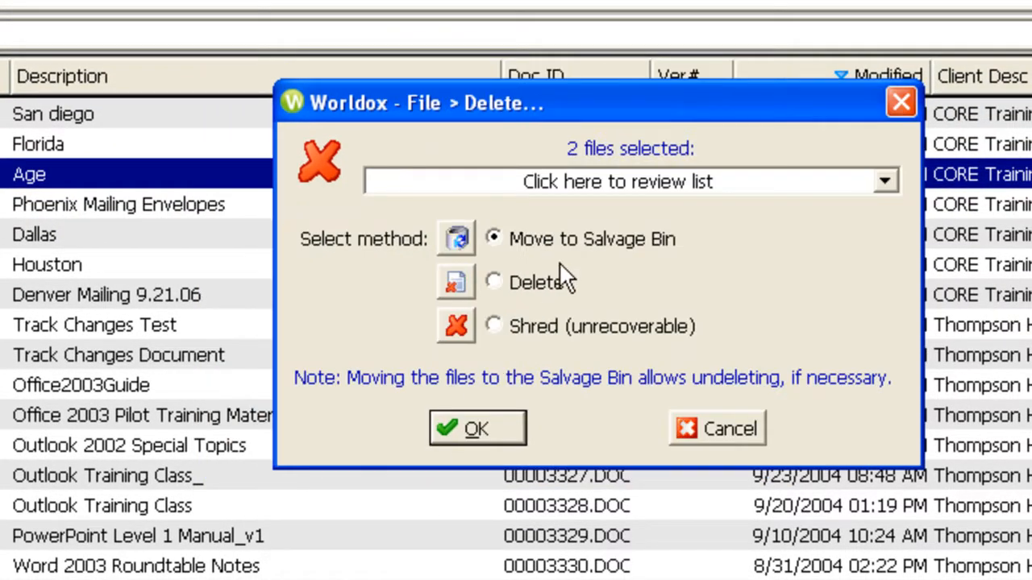
mouse_move(561, 277)
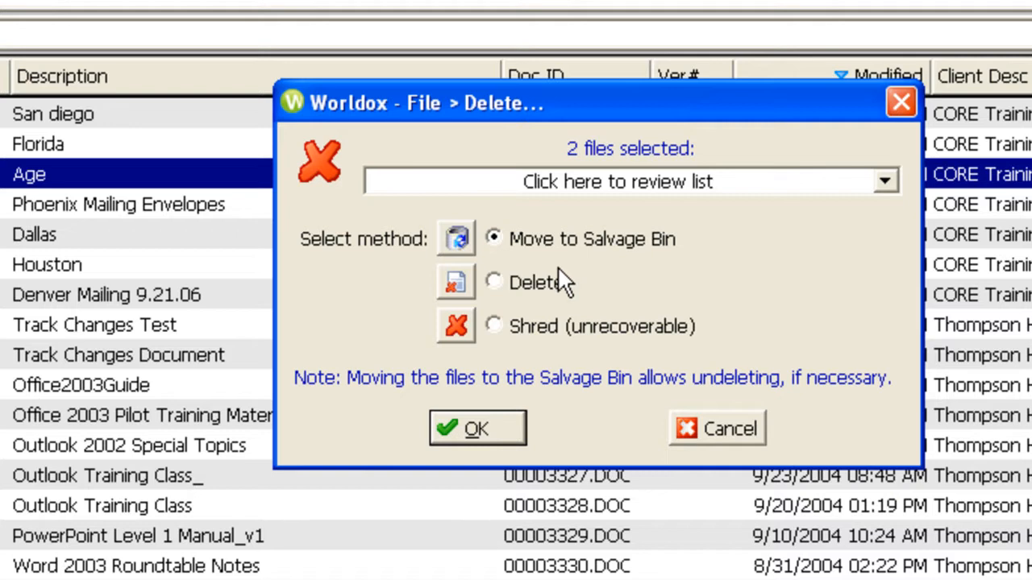
mouse_move(564, 258)
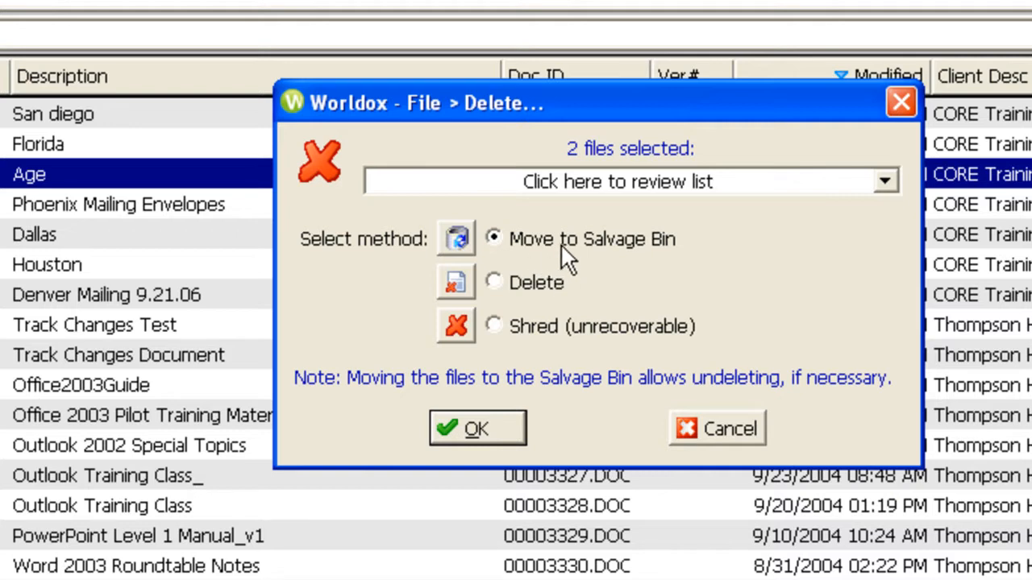
mouse_move(577, 258)
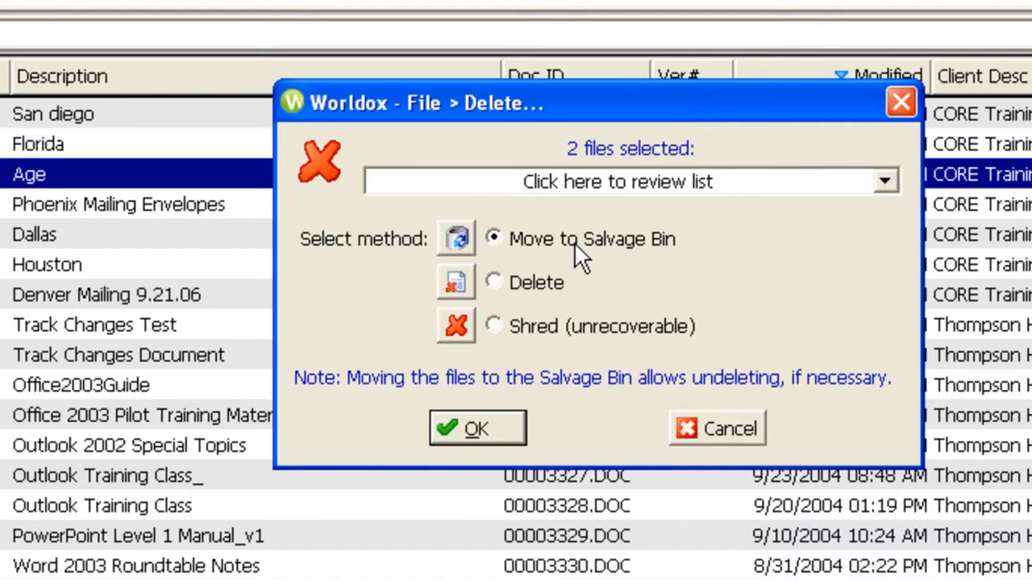
click(493, 282)
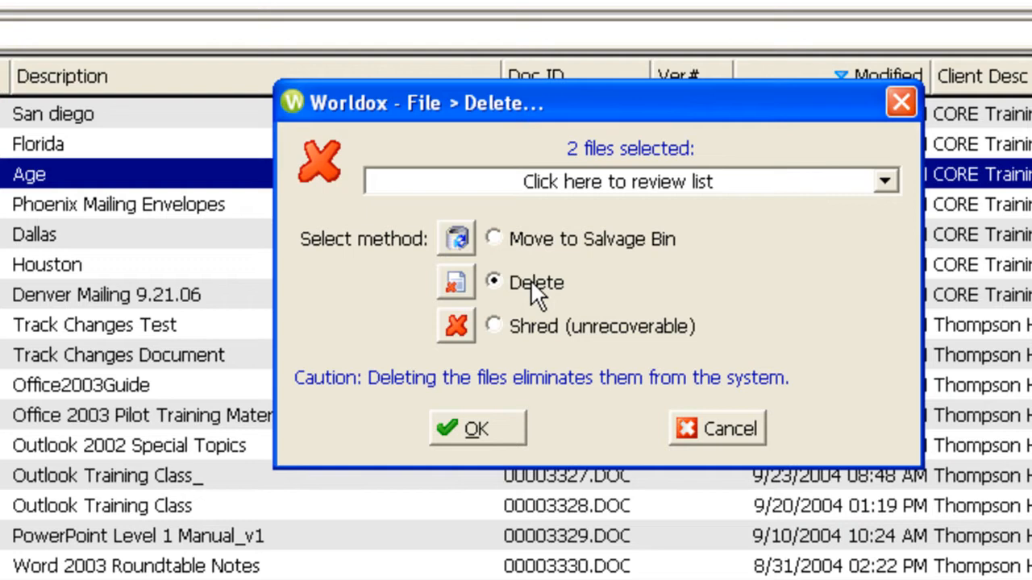
mouse_move(529, 338)
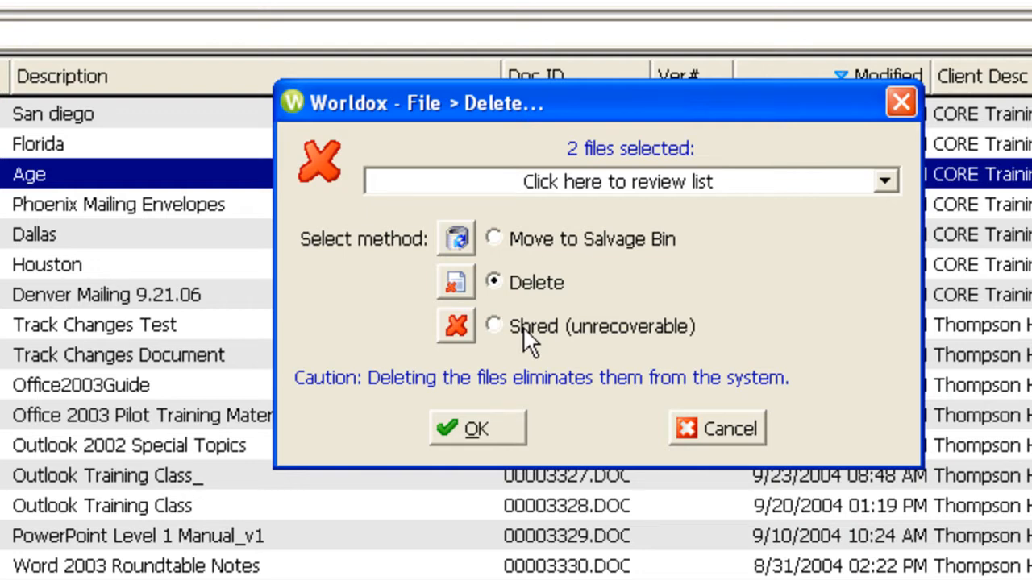
mouse_move(515, 245)
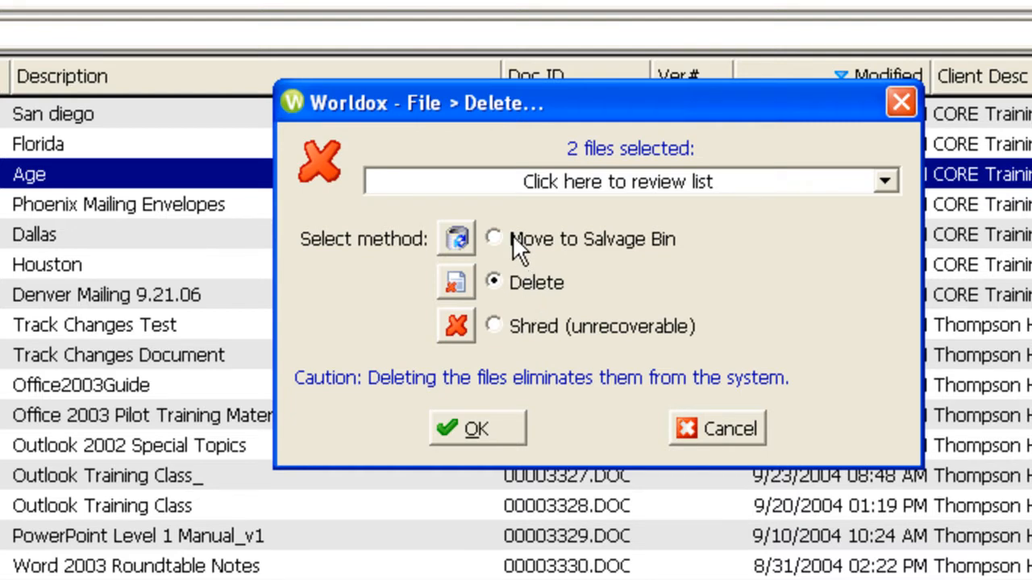
click(493, 238)
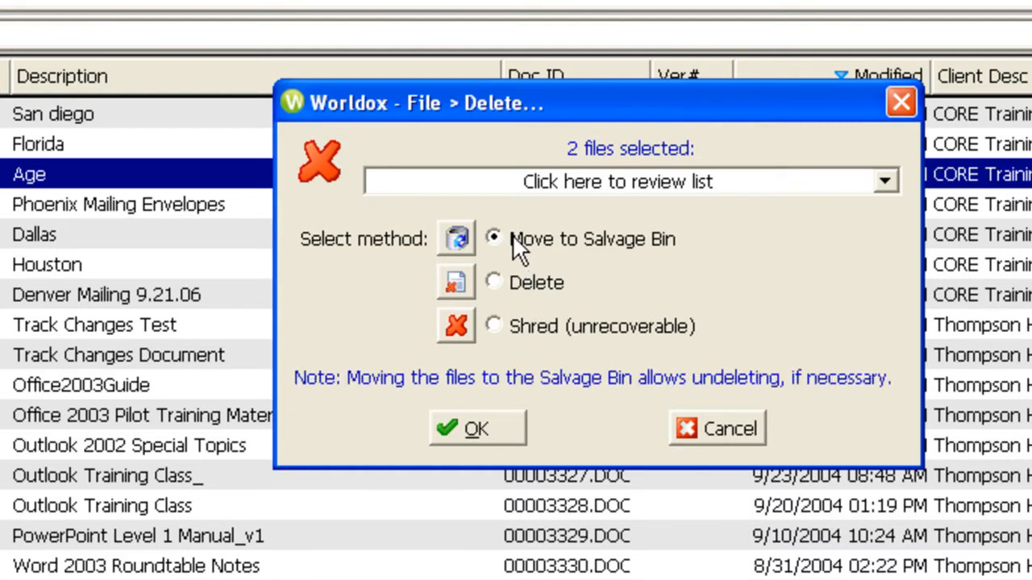
mouse_move(516, 484)
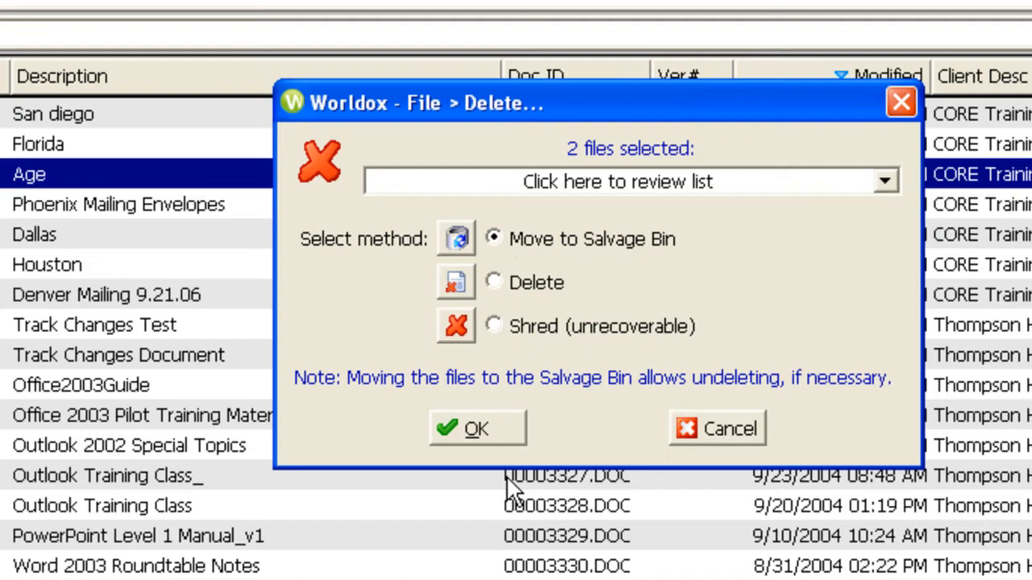
click(475, 429)
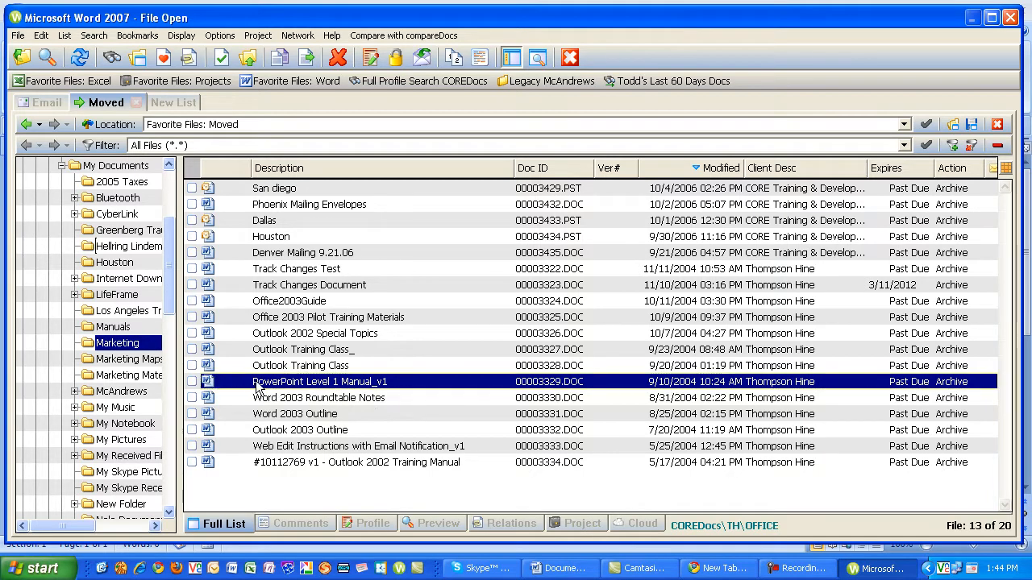
mouse_move(351, 383)
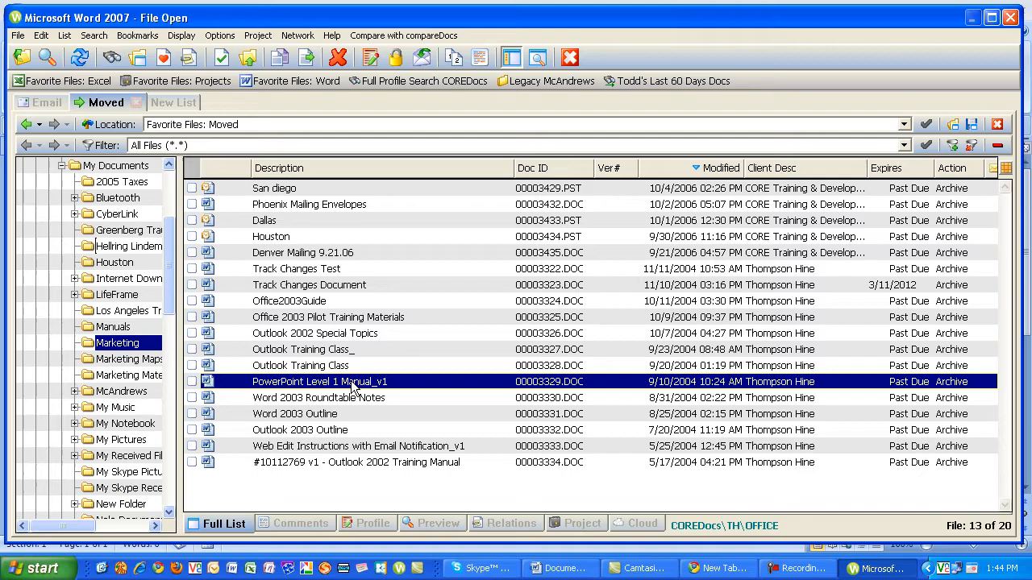
mouse_move(371, 58)
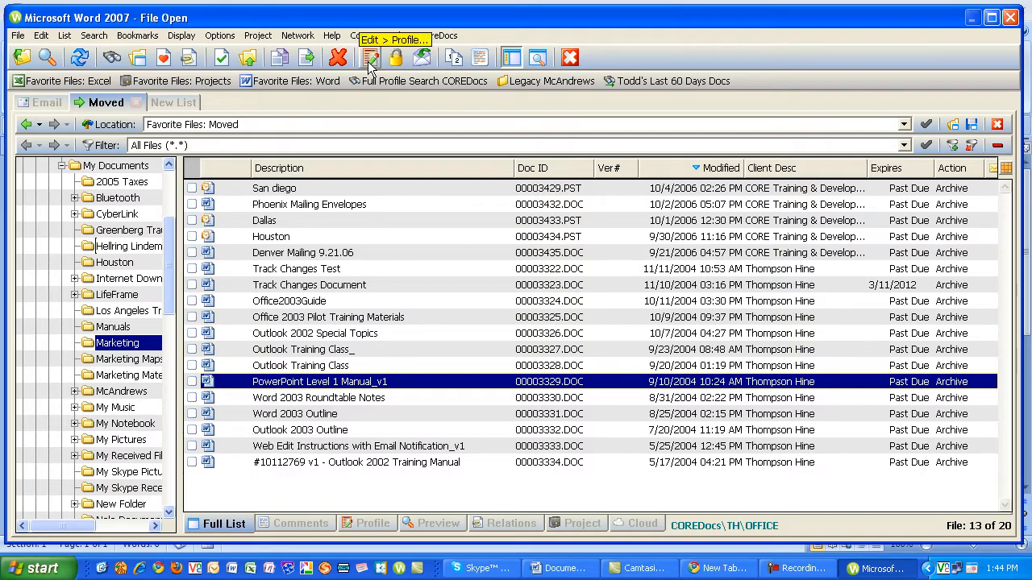
Step: Show the Edit Profile of PowerPoint Level 1 Manual_v1 (client Thompson Hine, project Office 2003)
click(371, 56)
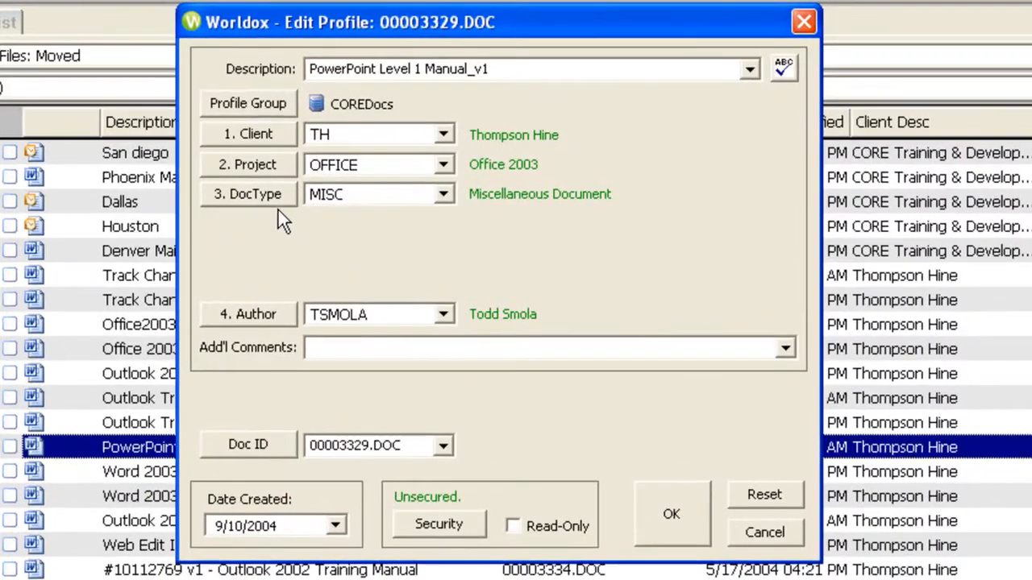
mouse_move(337, 217)
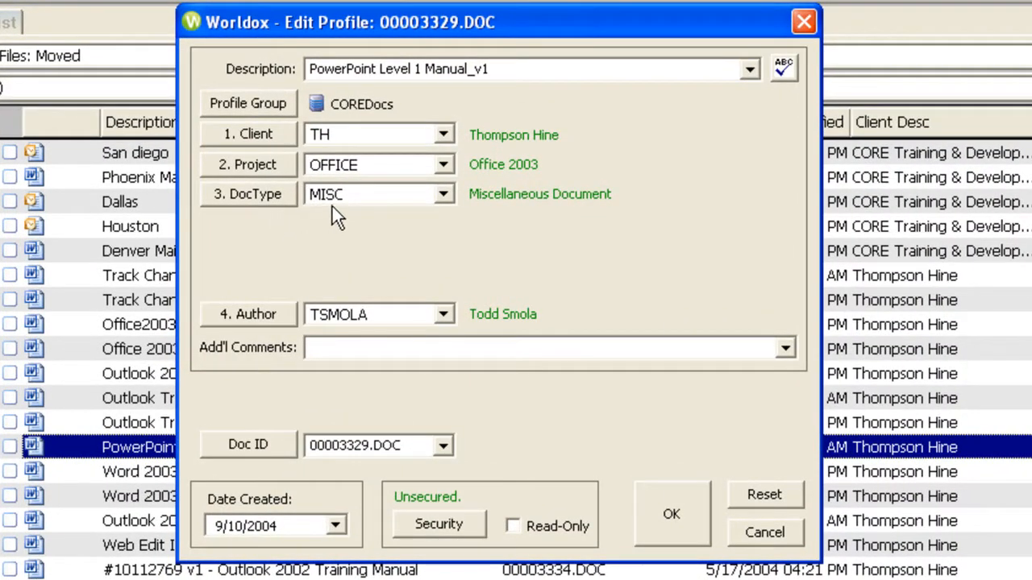
mouse_move(277, 210)
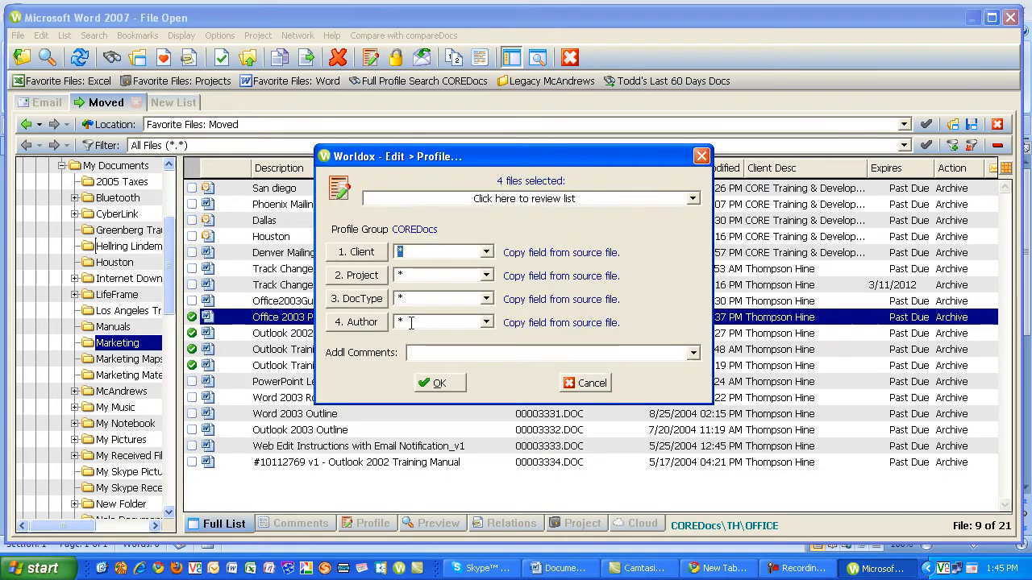
mouse_move(384, 330)
text(TSMOLA)
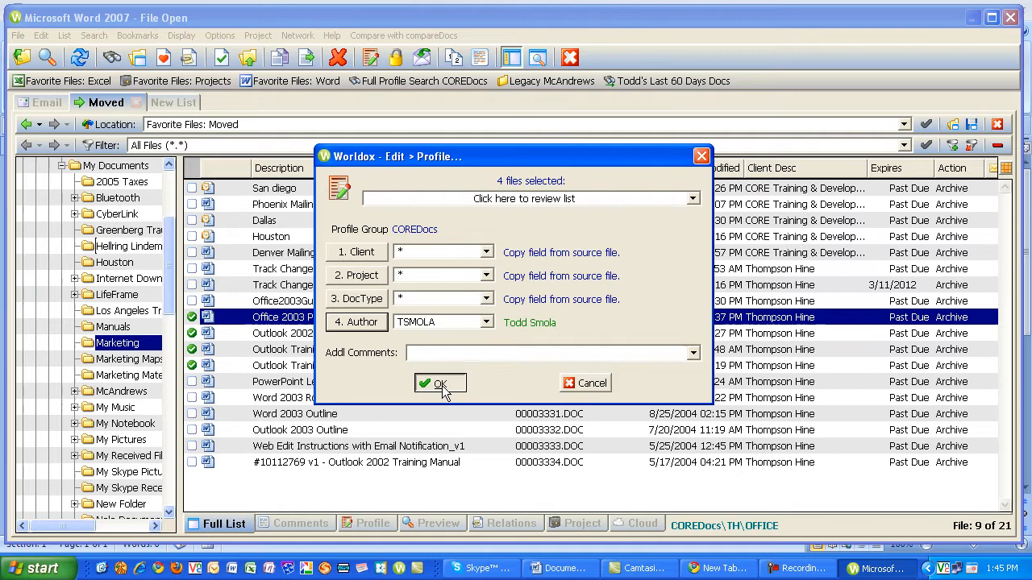
click(440, 383)
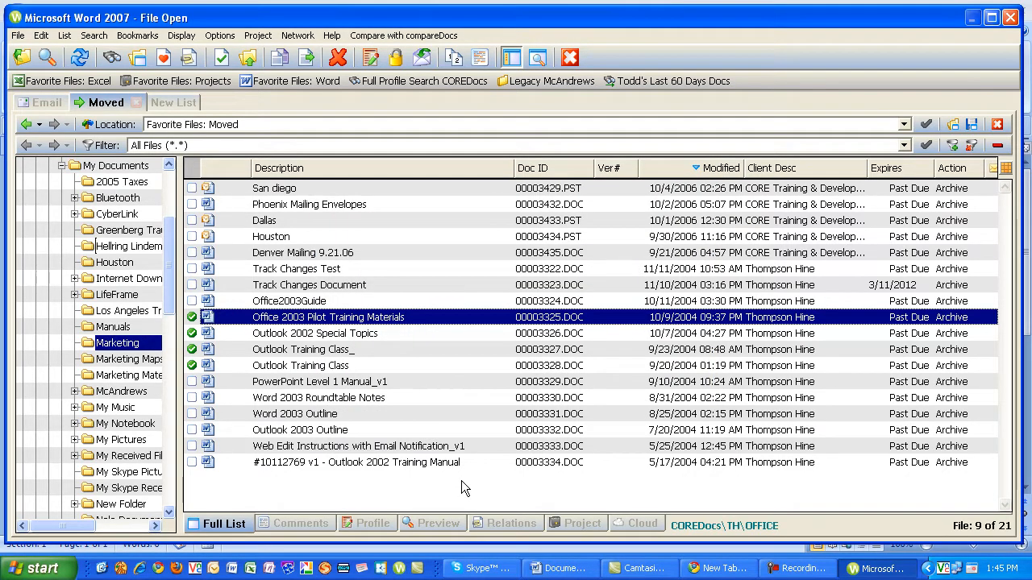
click(314, 332)
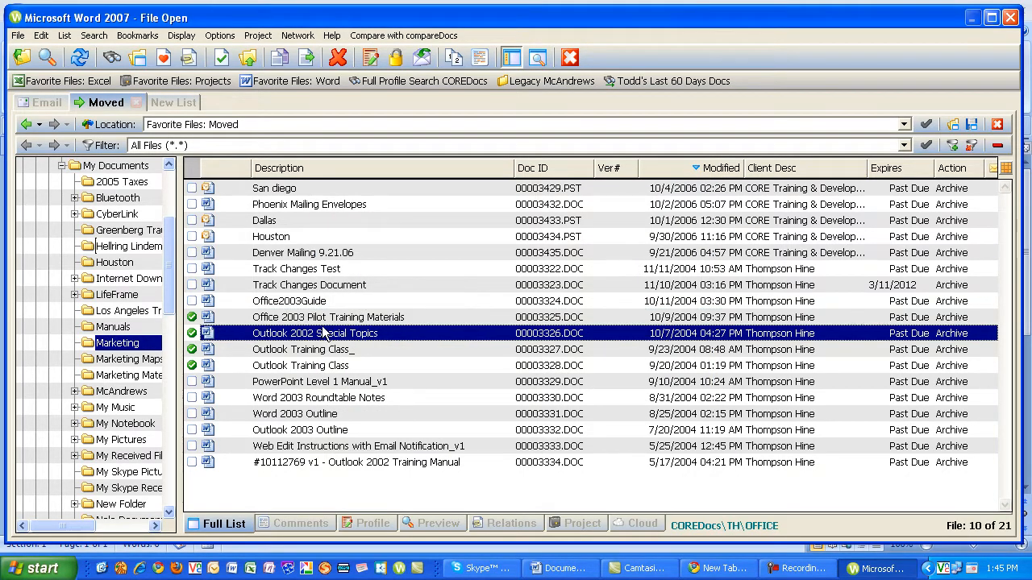